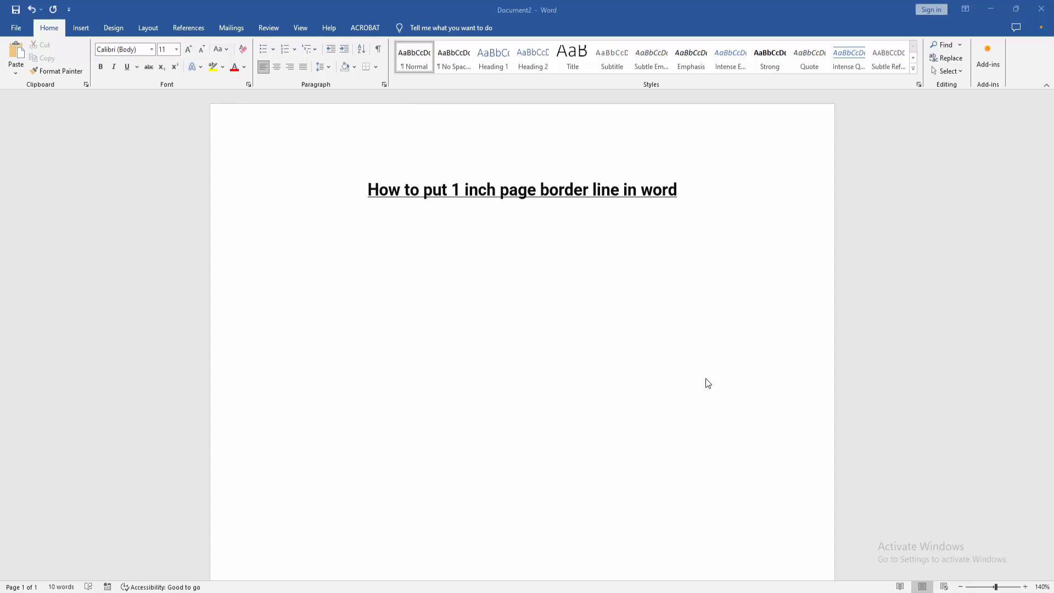
mouse_move(434, 301)
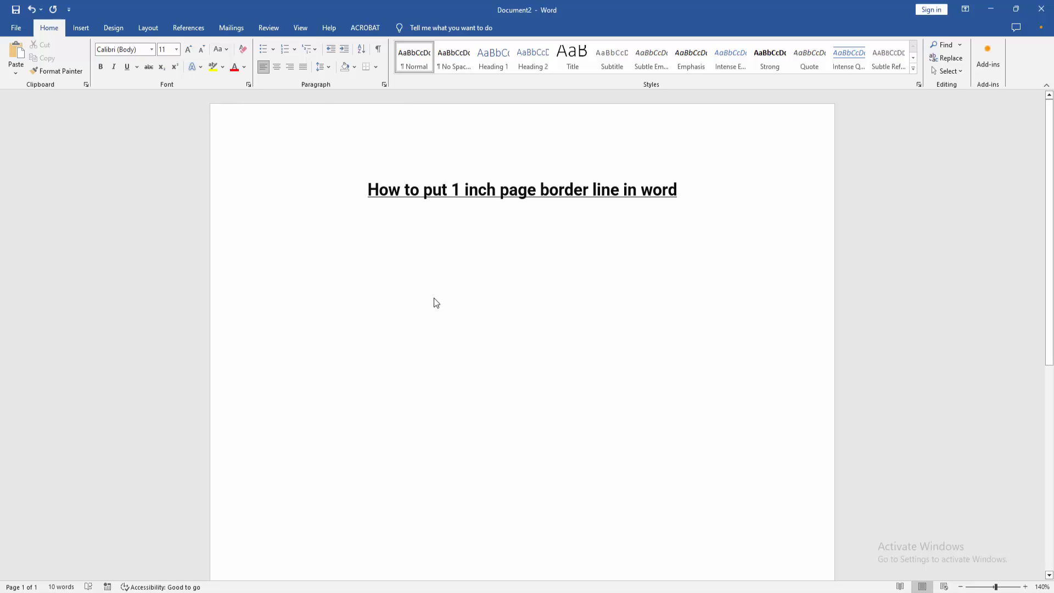
mouse_move(430, 263)
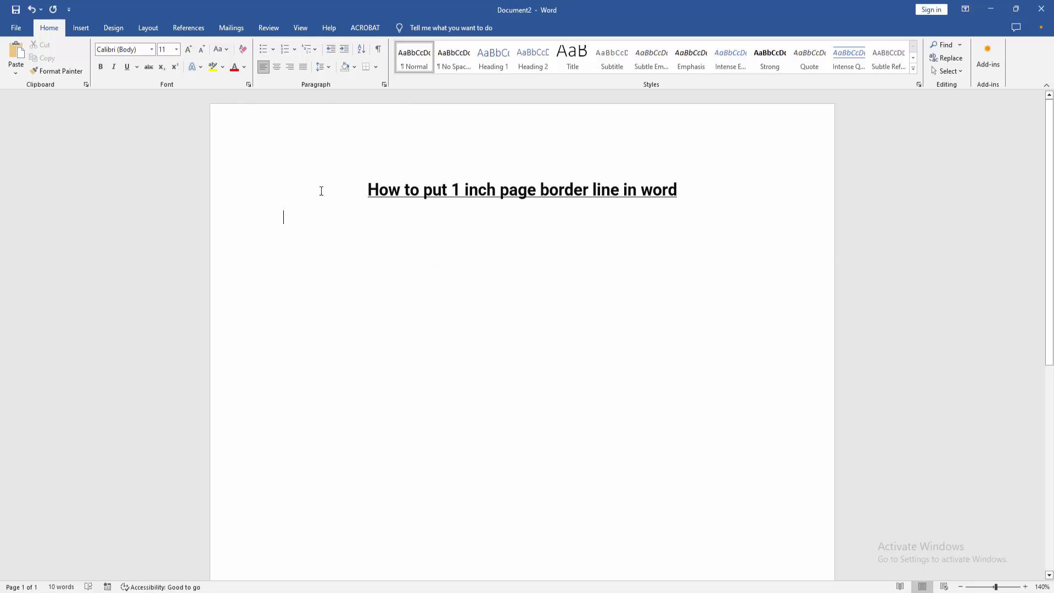
Step: Show the ruler from the View tab
click(300, 27)
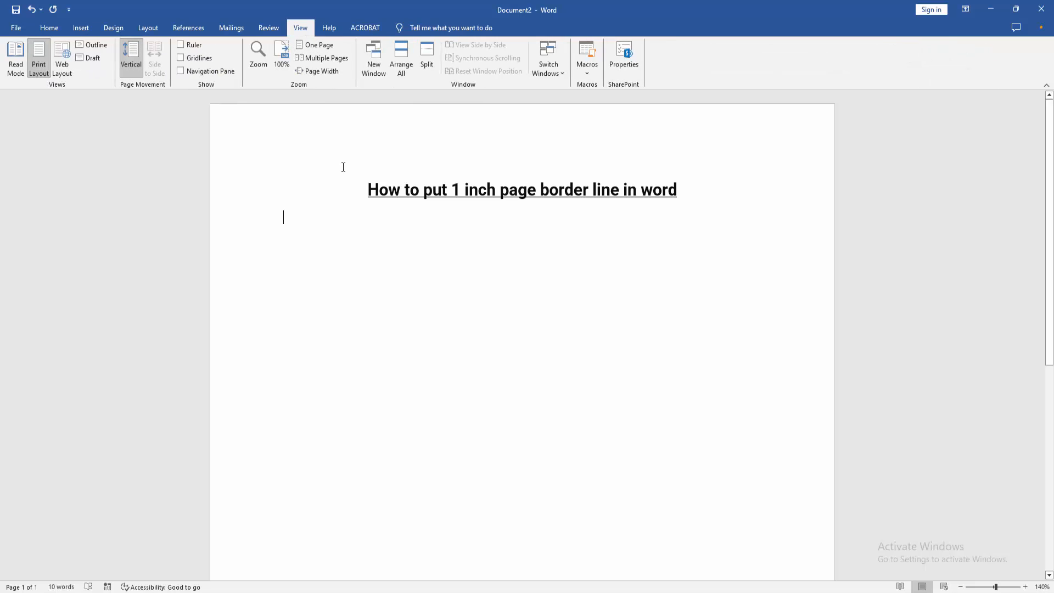
click(194, 45)
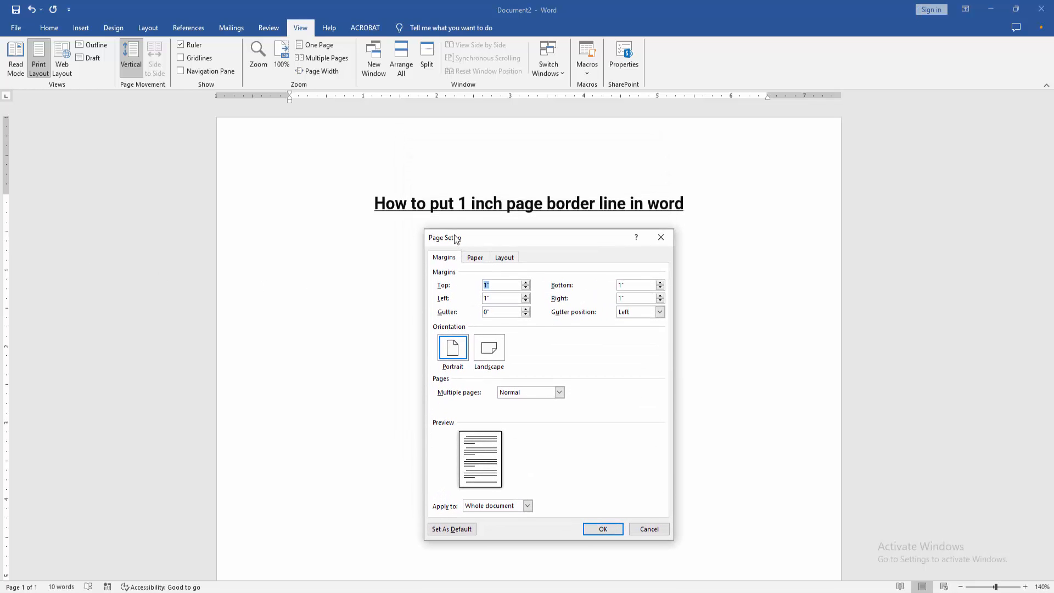
Step: Apply 1-inch margins on all sides, then bring up the page border settings
click(498, 285)
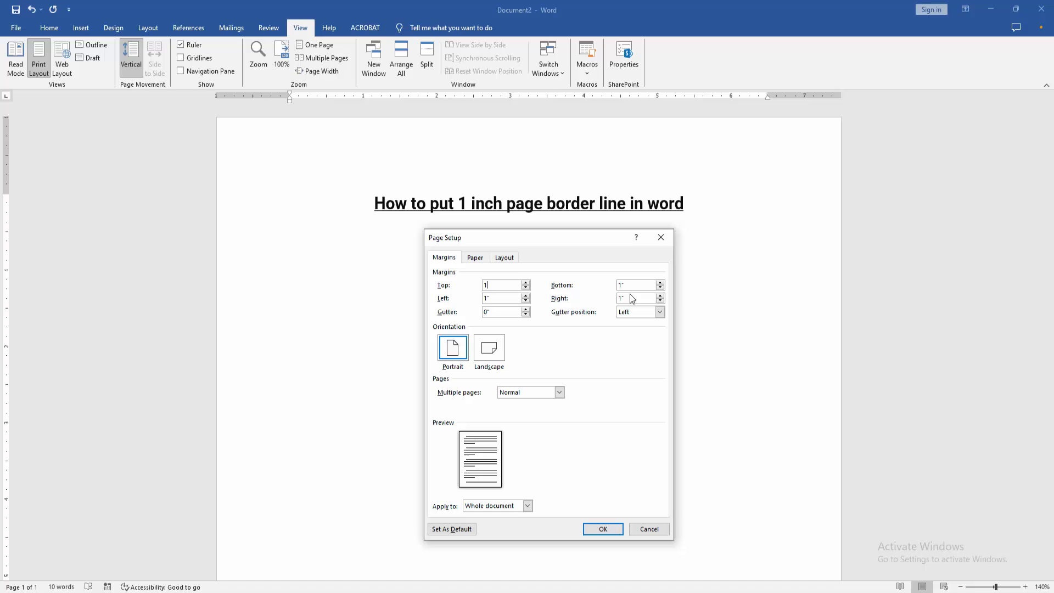
mouse_move(513, 308)
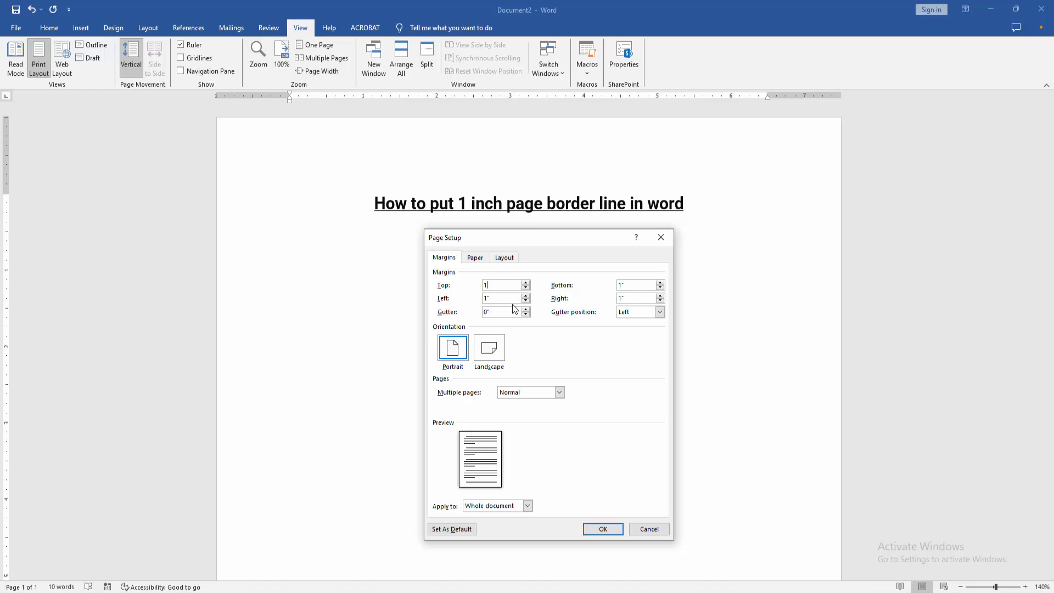
click(602, 527)
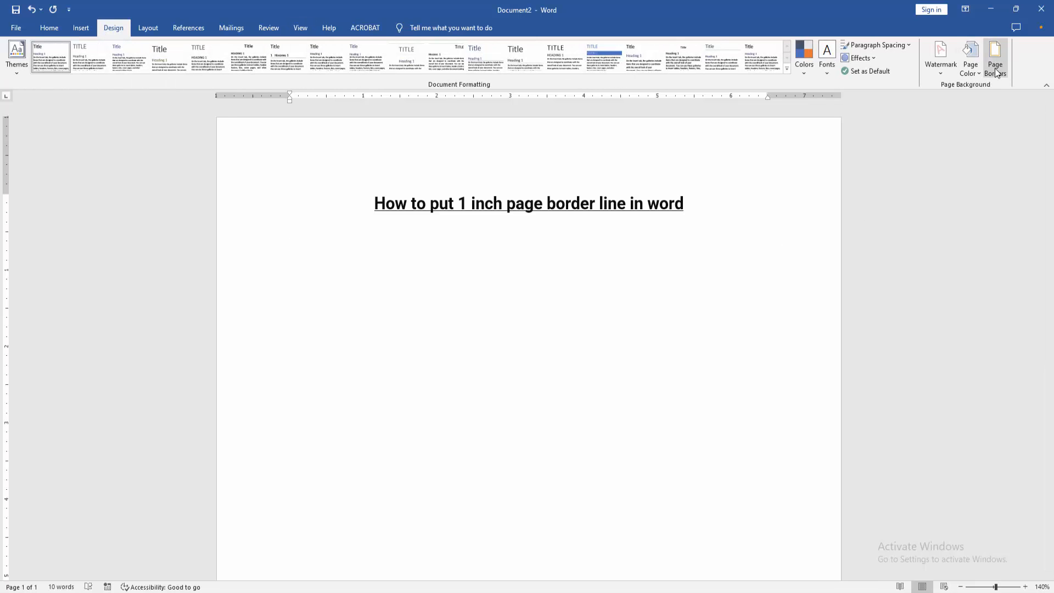
click(994, 52)
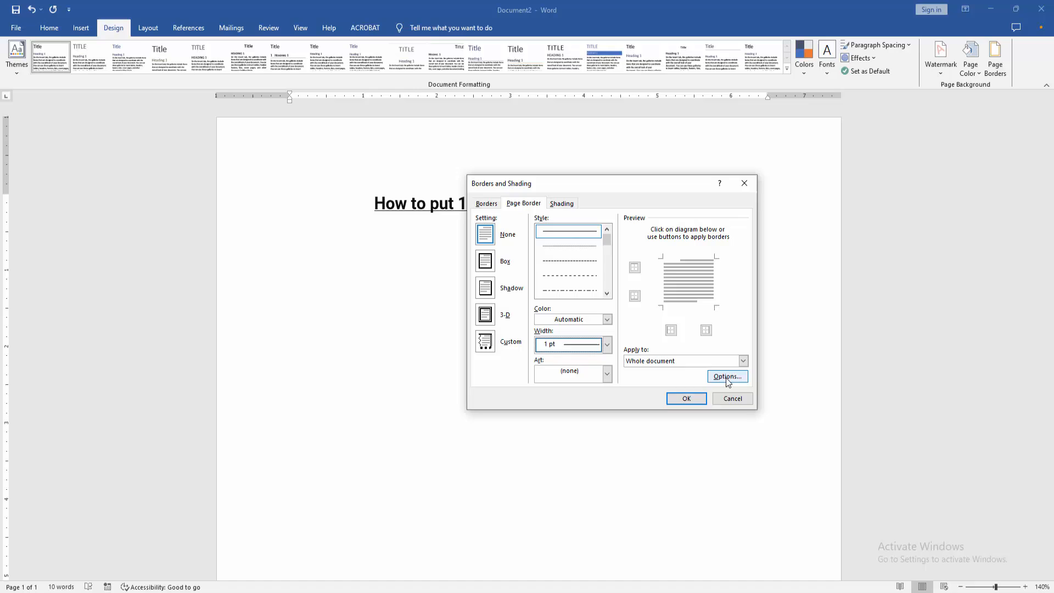
Step: Measure the border spacing from the text and apply the 1 pt box page border
click(727, 377)
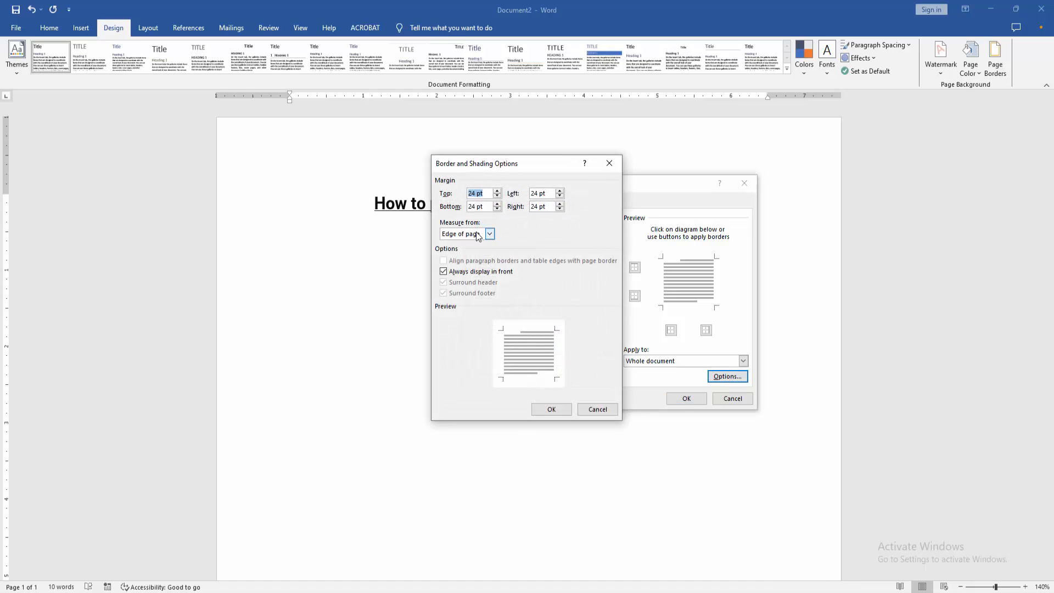
click(489, 233)
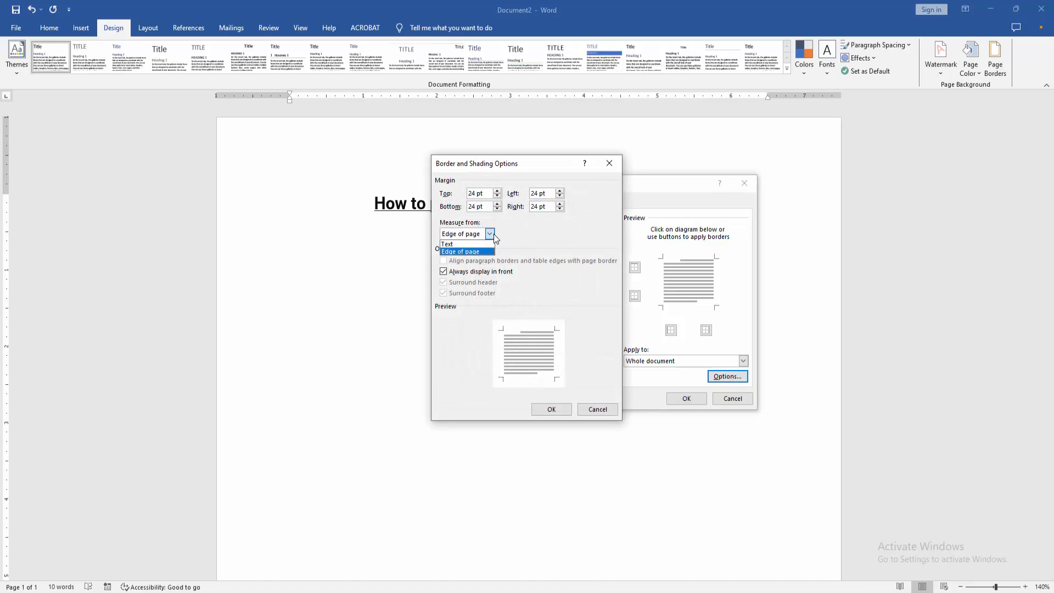
click(446, 244)
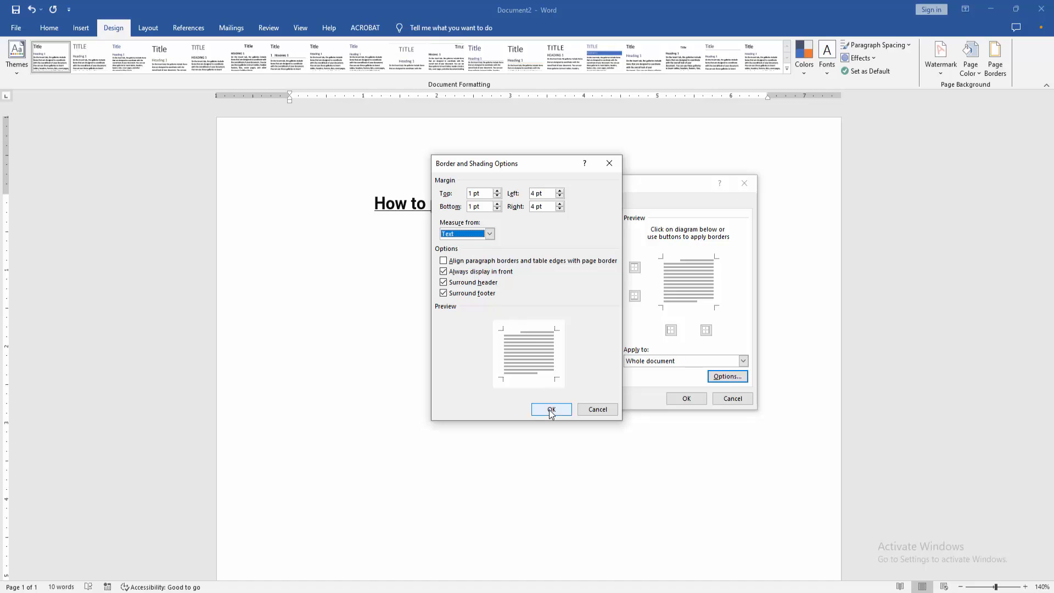
click(551, 409)
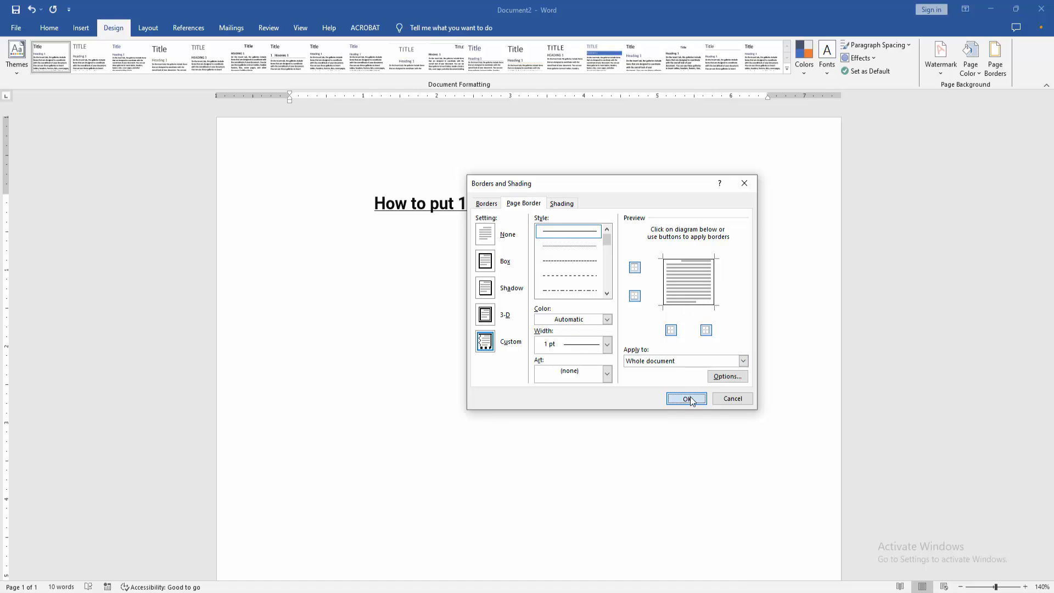
click(686, 398)
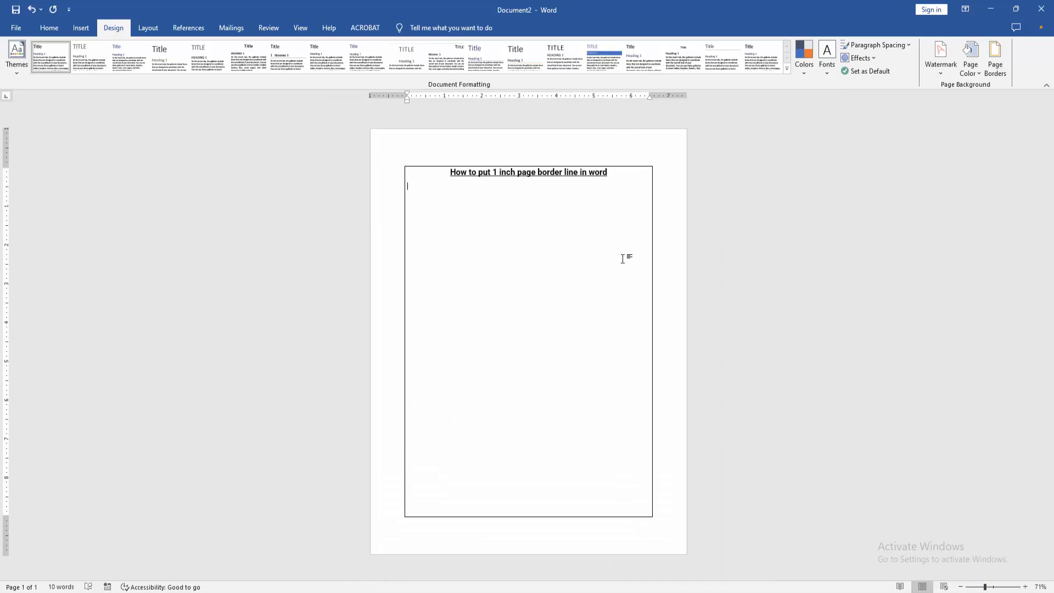
Step: Return to the Home tab and place the cursor below the title
click(48, 28)
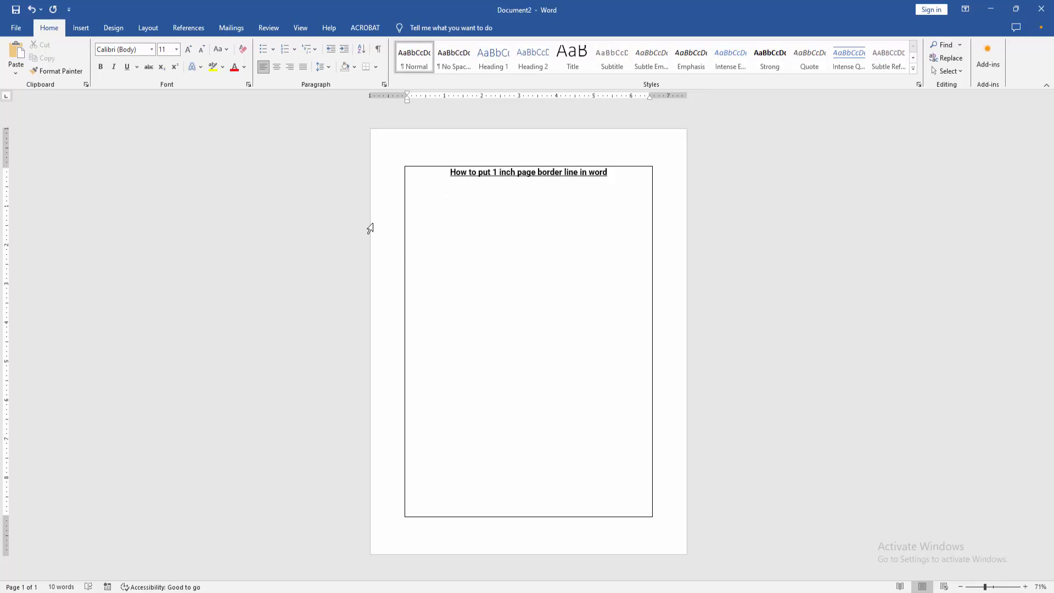
click(465, 215)
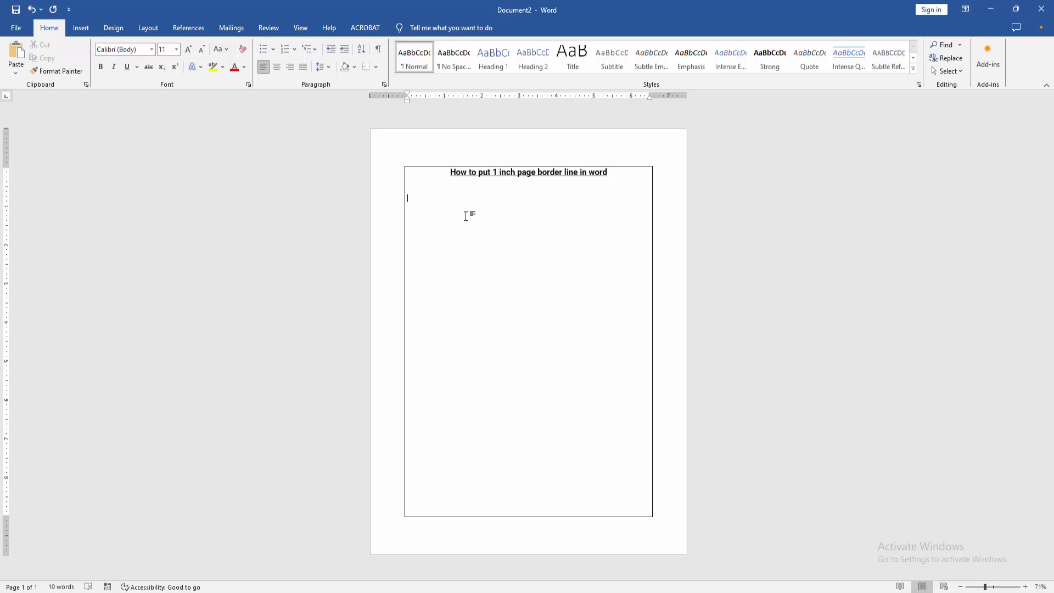